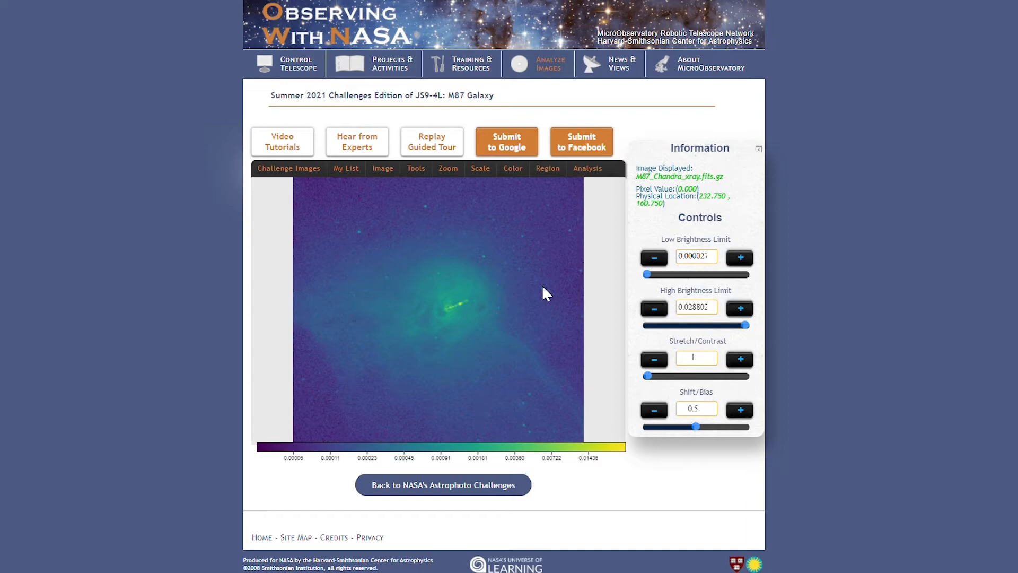
pyautogui.moveTo(520, 279)
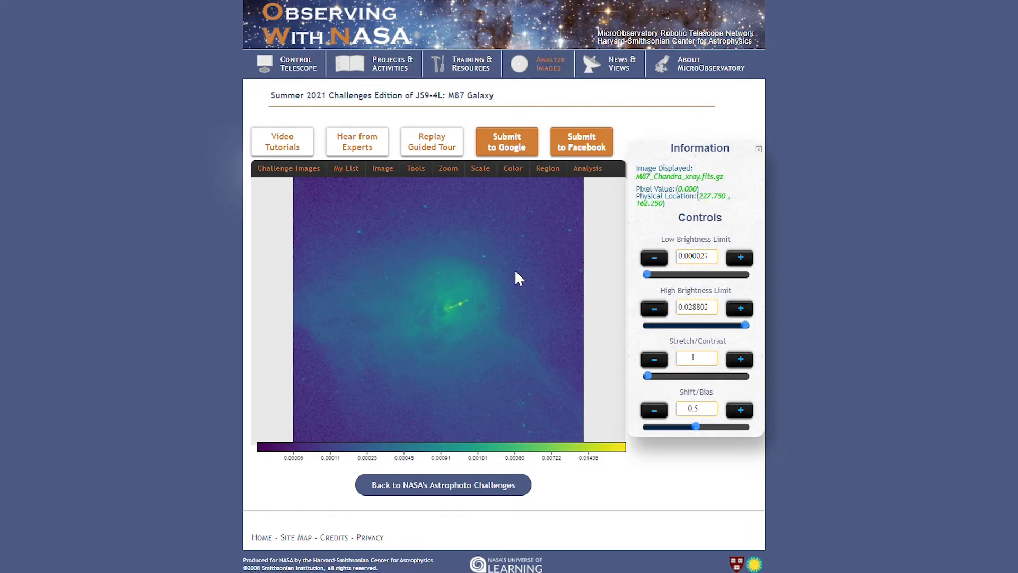
pyautogui.moveTo(544, 293)
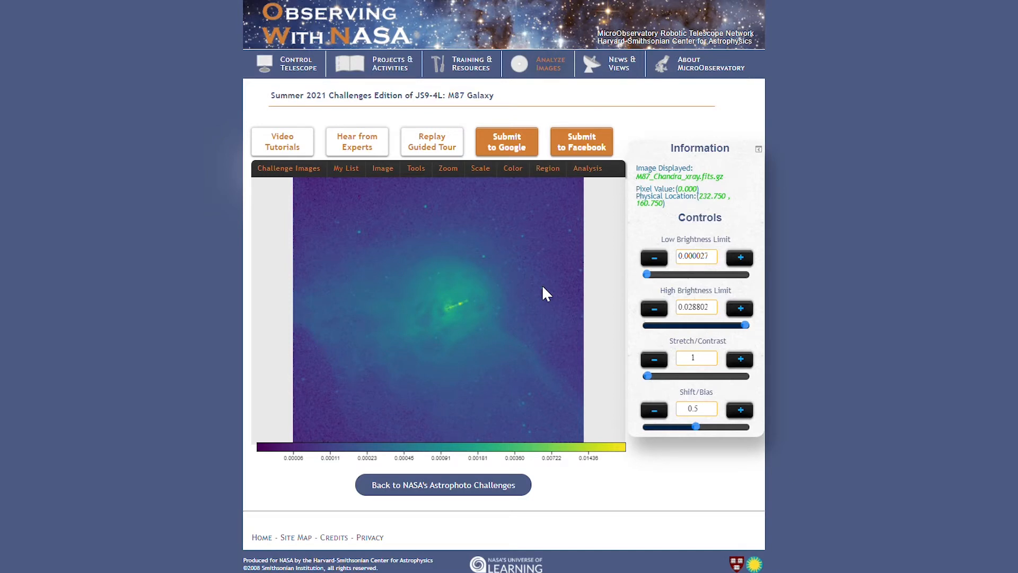
# Toggle the display between the Hubble visible and Chandra X-ray M87 images, then reach the image tools list
pyautogui.click(345, 168)
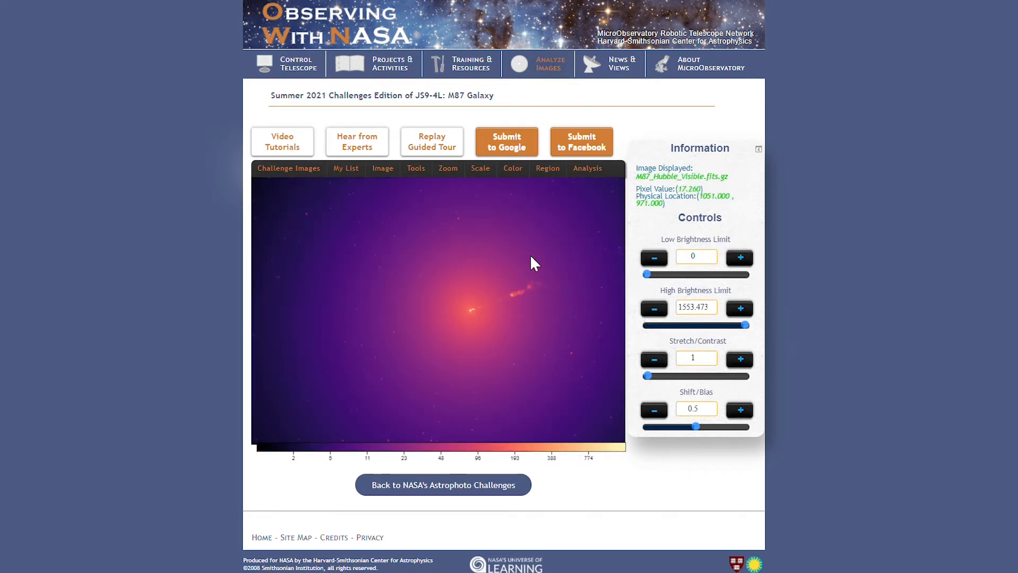
pyautogui.click(346, 171)
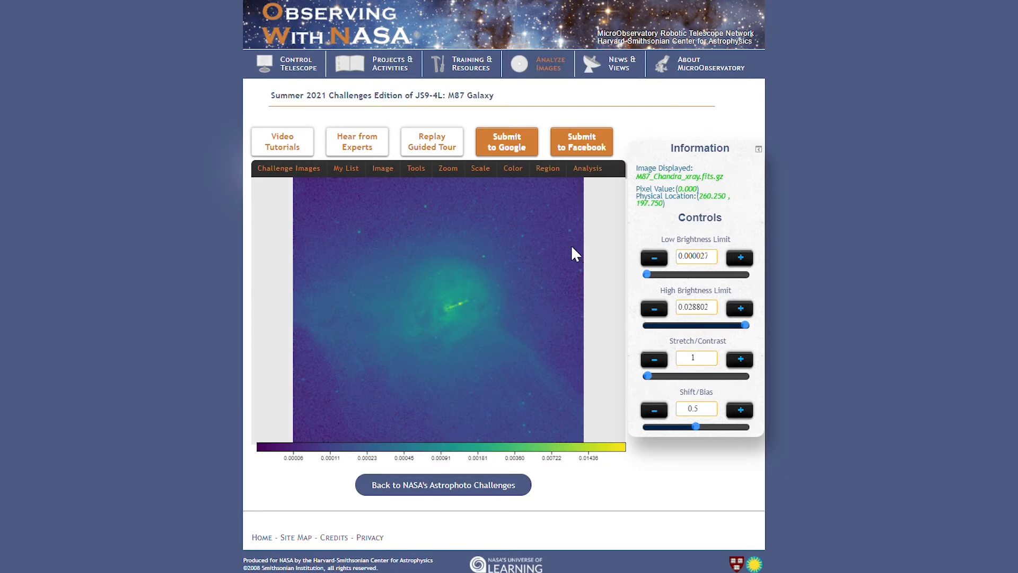
pyautogui.click(415, 169)
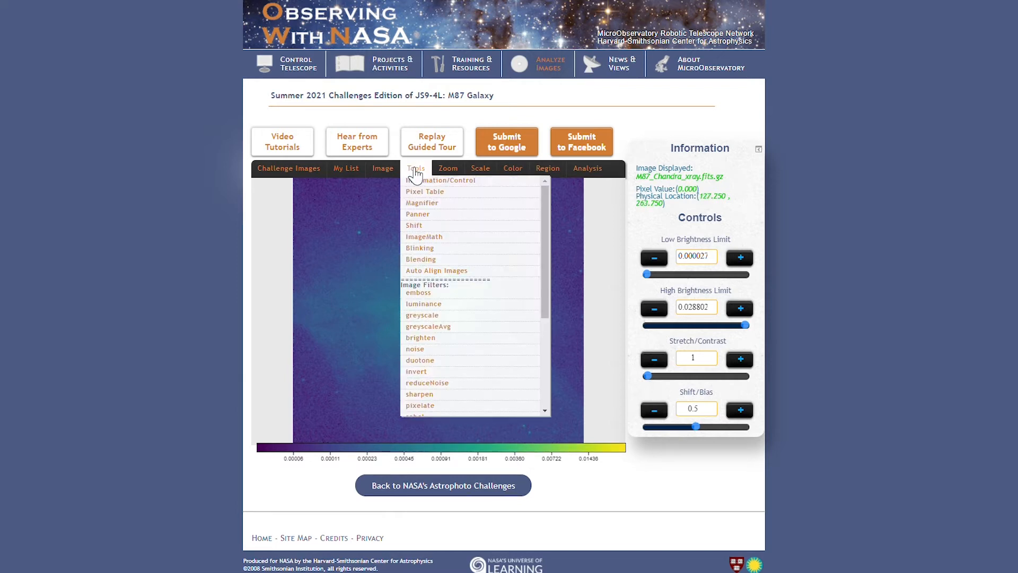
# Turn on Image Blending to overlay the Hubble visible and Chandra X-ray M87 images
pyautogui.click(420, 259)
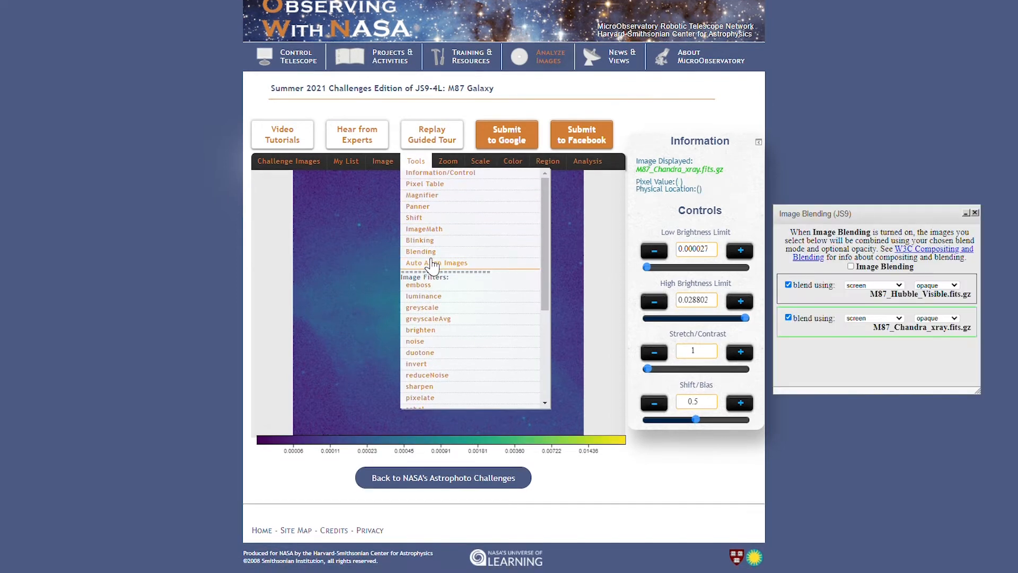
pyautogui.click(600, 284)
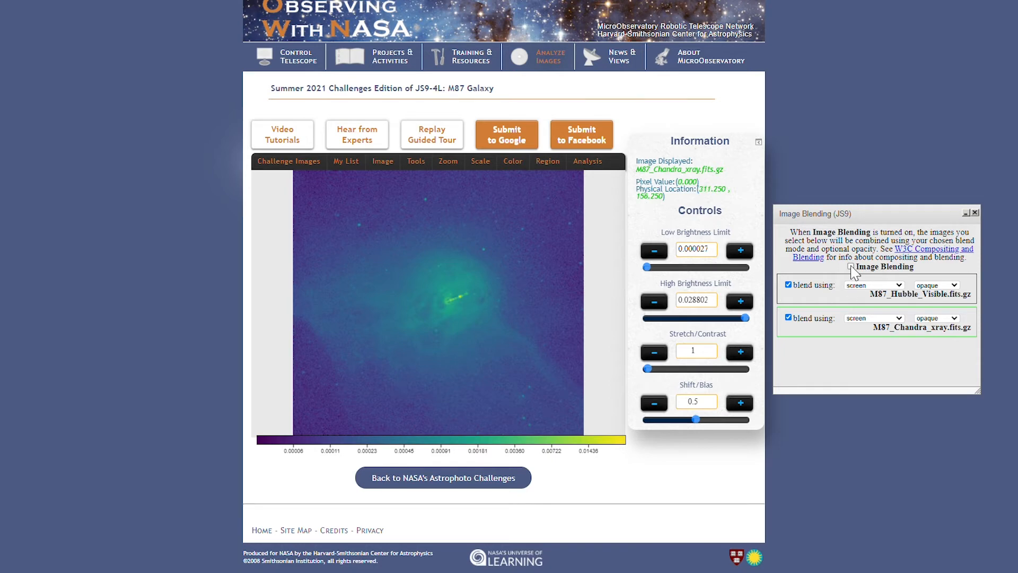
pyautogui.click(851, 269)
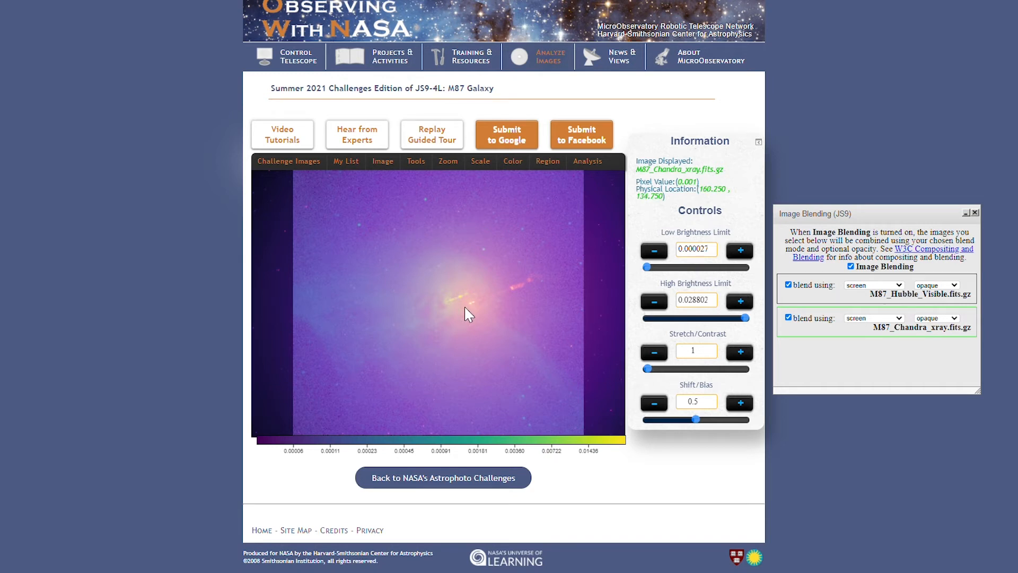
# Auto-align the blended Hubble and Chandra images so core and jet coincide
pyautogui.click(416, 161)
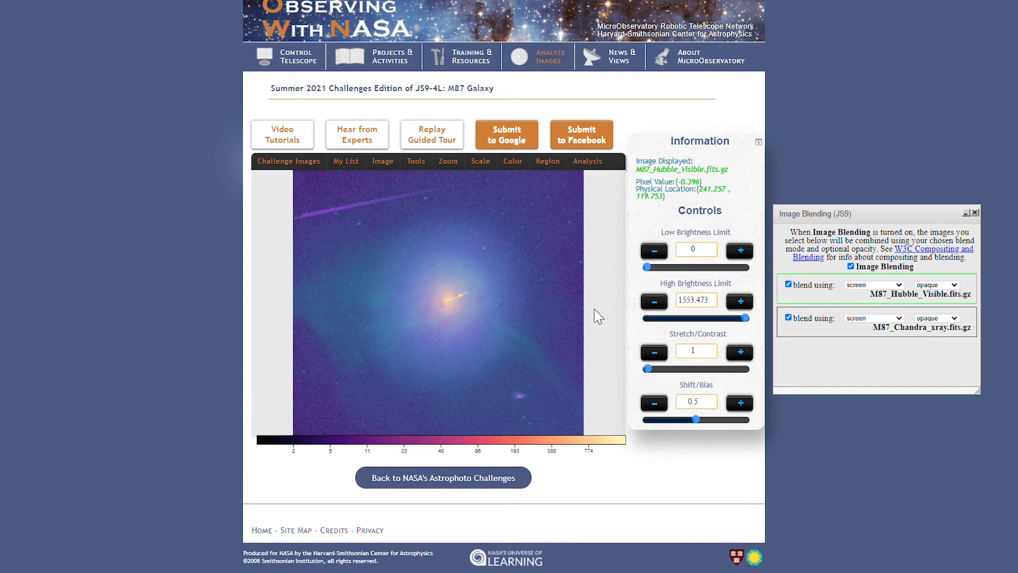
# Zoom to fit the blended M87 view and adjust its contrast and bias sliders
pyautogui.click(447, 161)
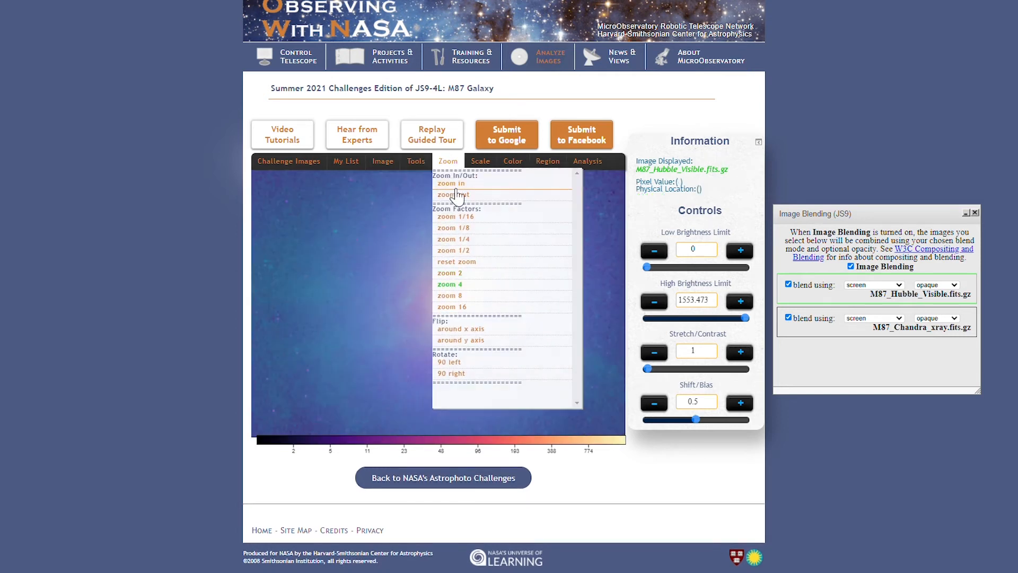
pyautogui.click(415, 160)
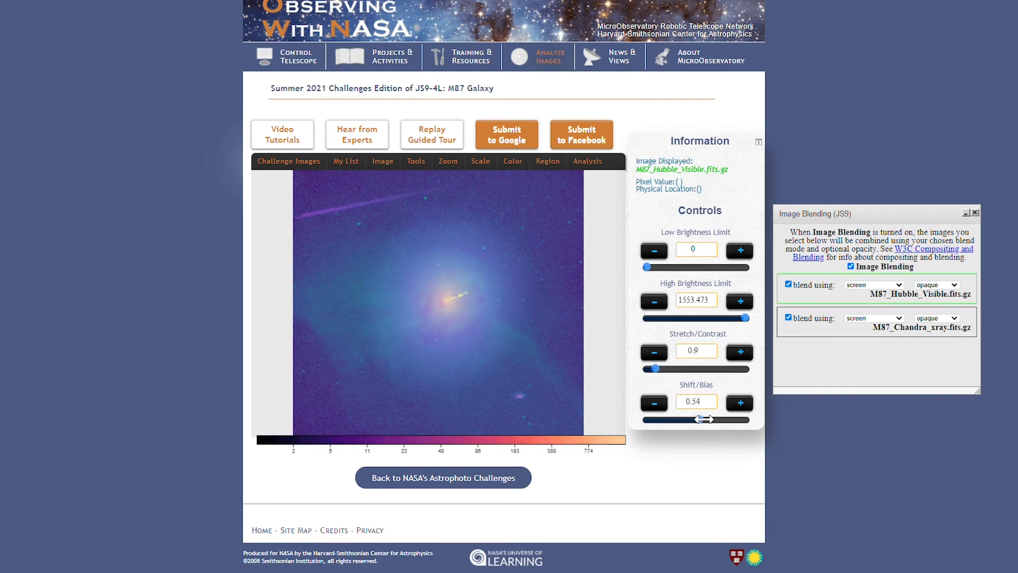
pyautogui.click(346, 162)
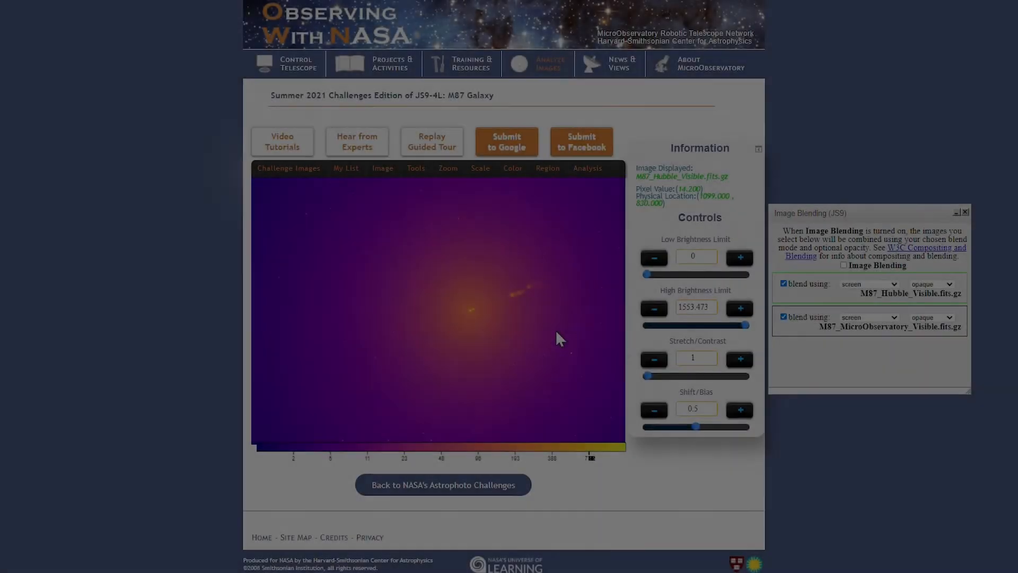
# Load the M87_MObs ground-based visible image and show its wide star field in the display
pyautogui.click(289, 168)
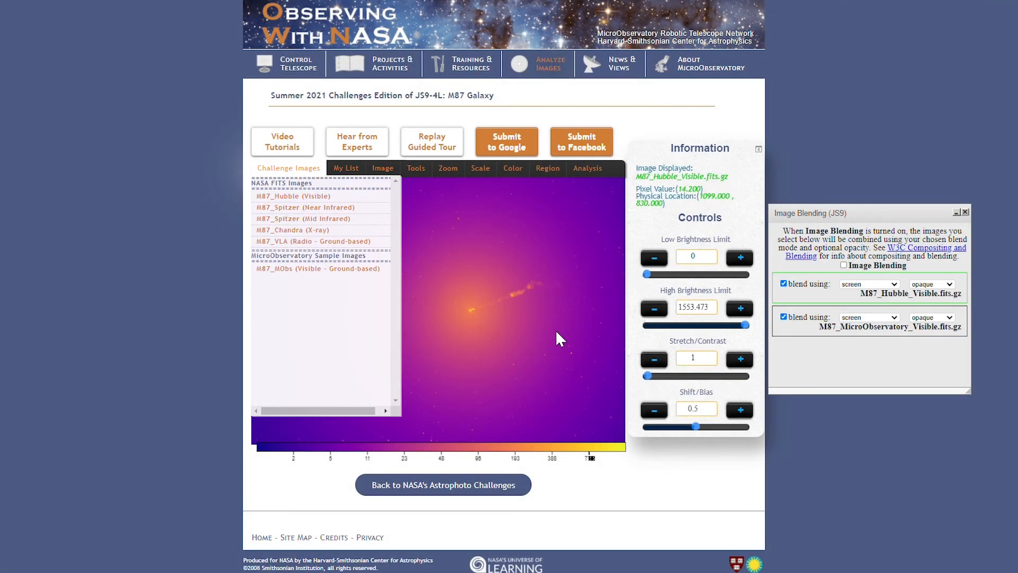
pyautogui.click(319, 269)
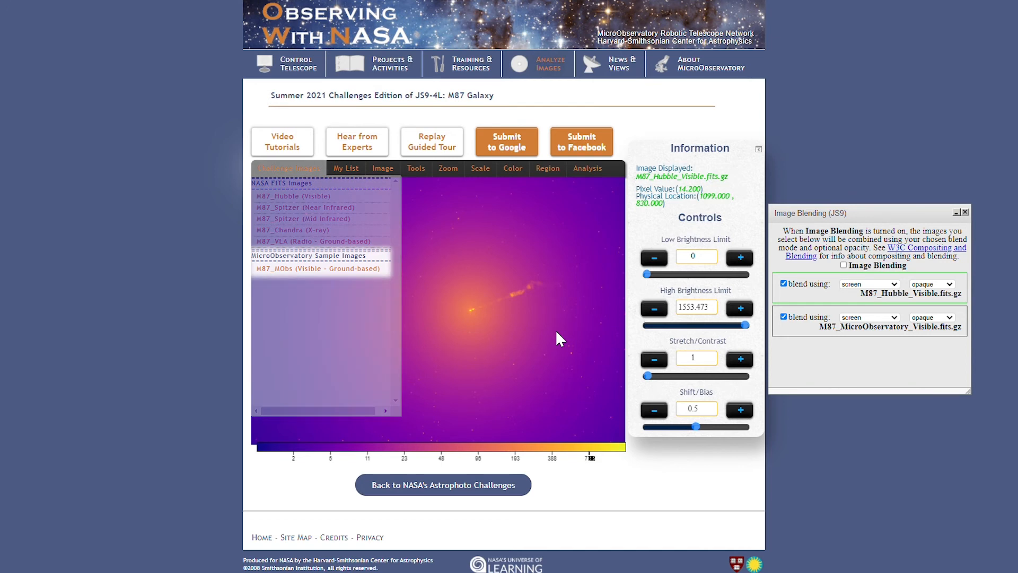
pyautogui.click(288, 168)
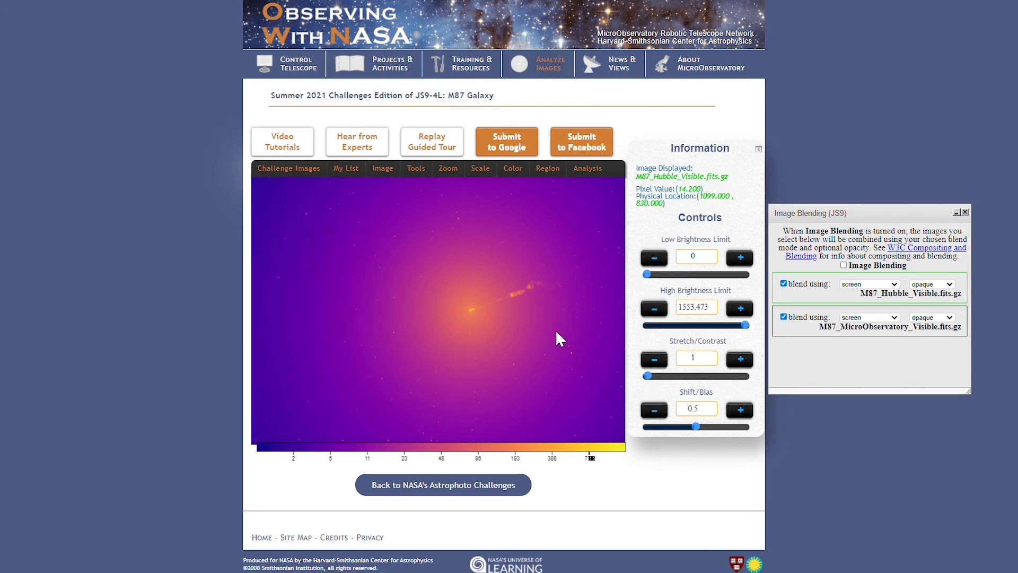
pyautogui.click(345, 169)
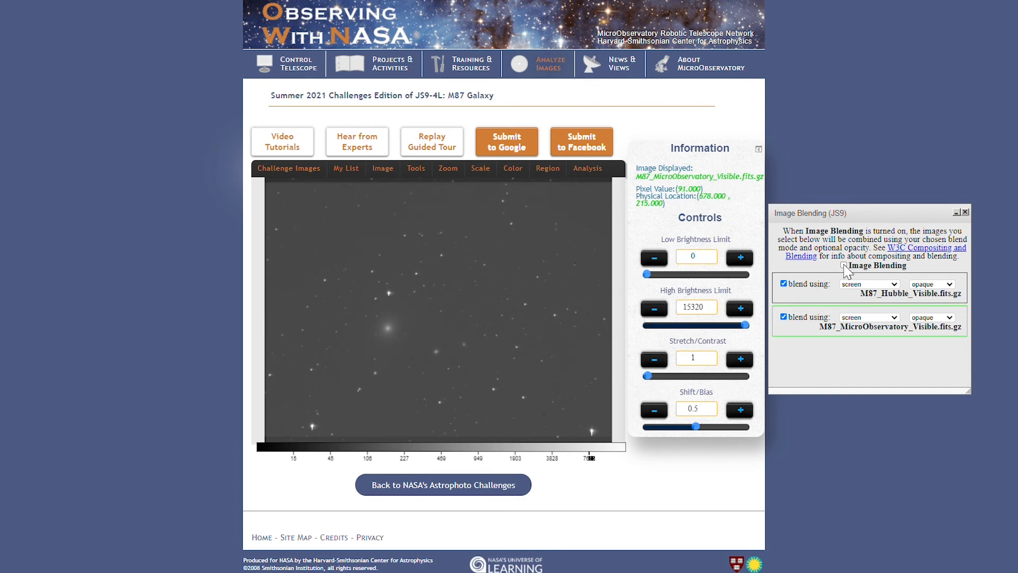
# Turn on Image Blending so the small Hubble image sits over M87 in the MicroObservatory field
pyautogui.click(416, 169)
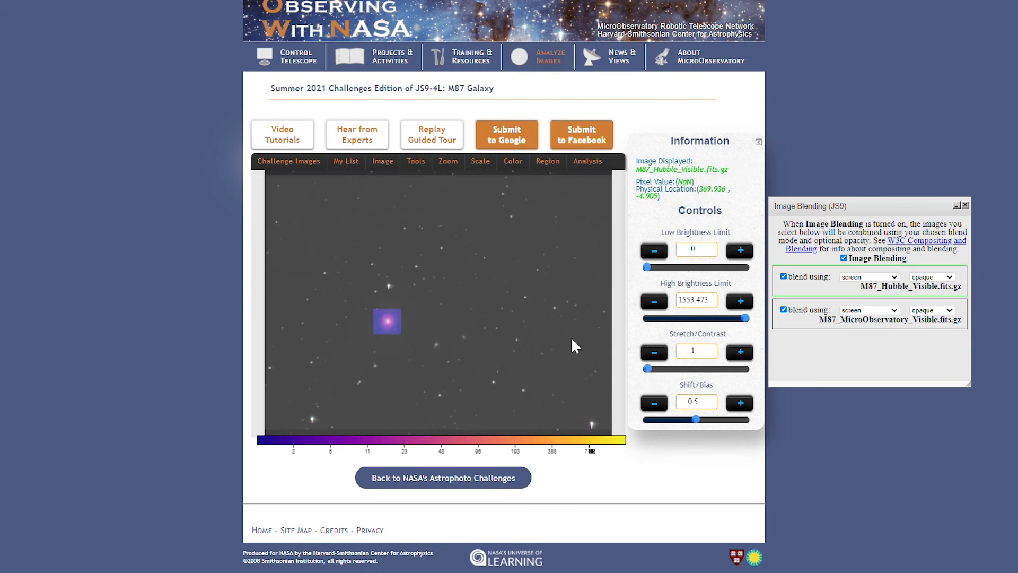
pyautogui.moveTo(387, 343)
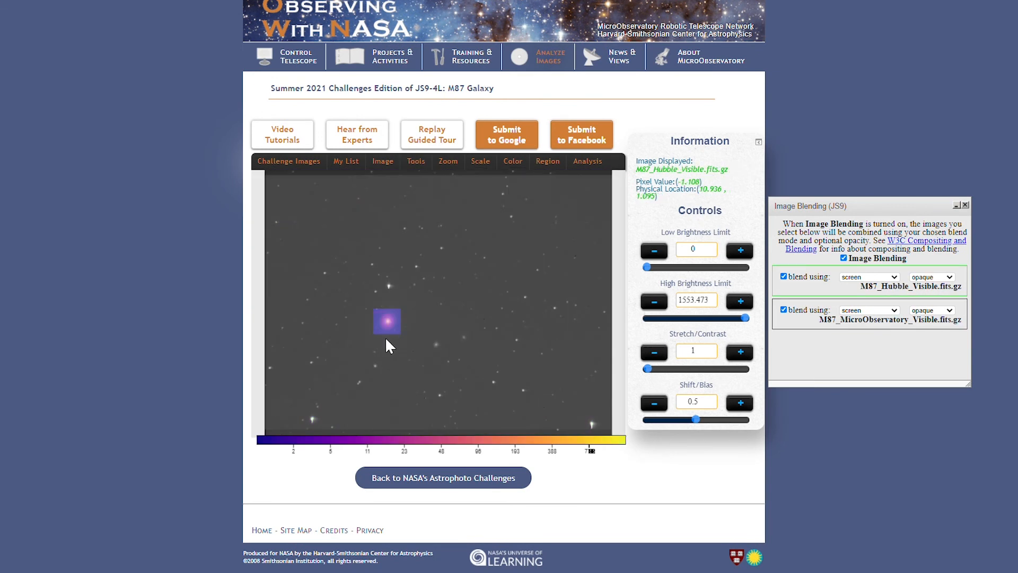
pyautogui.moveTo(397, 343)
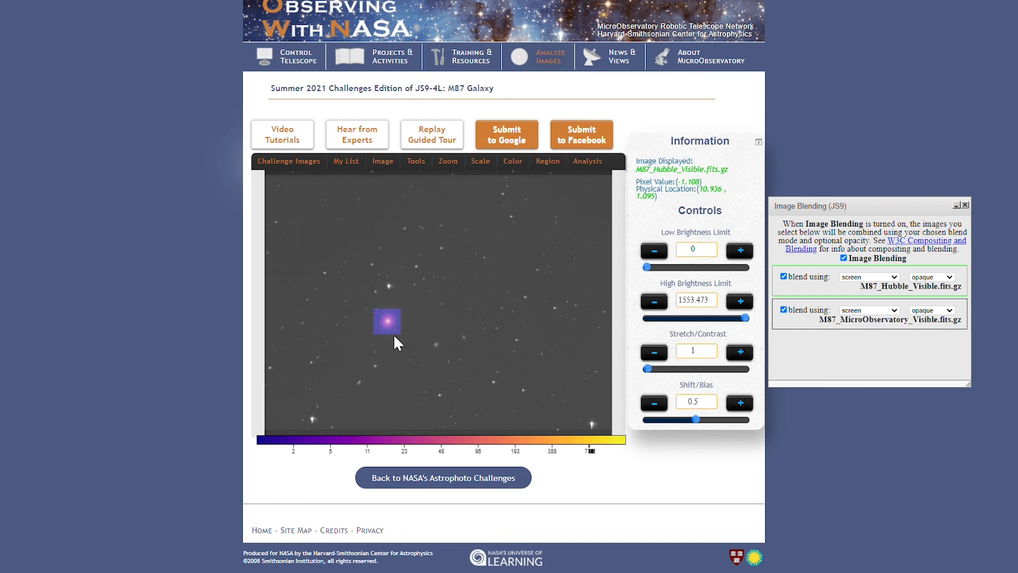